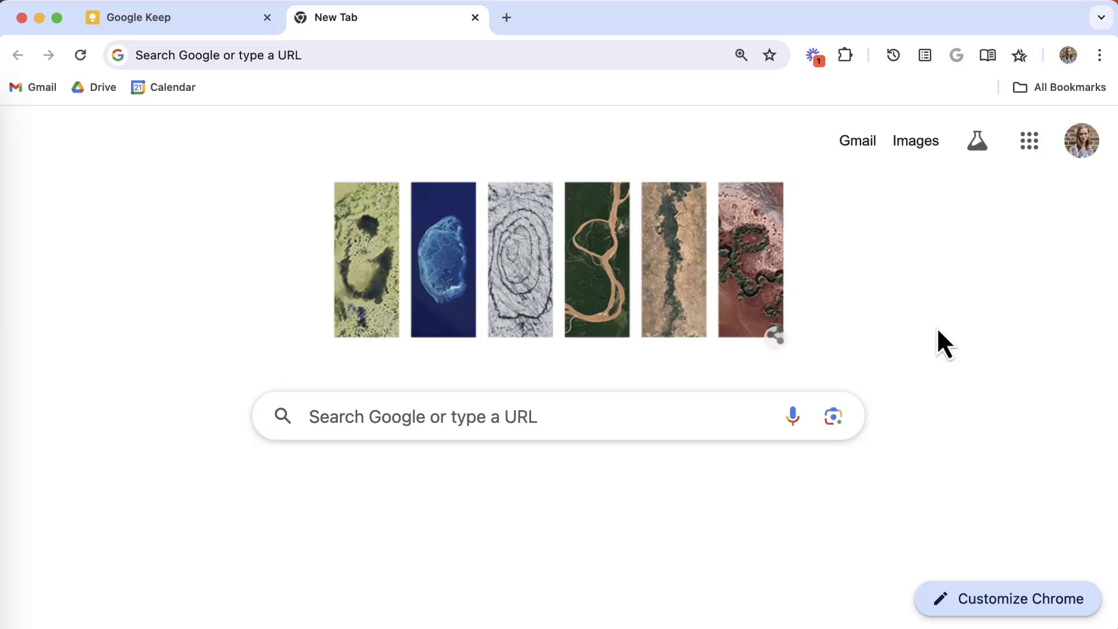
mouse_move(865, 320)
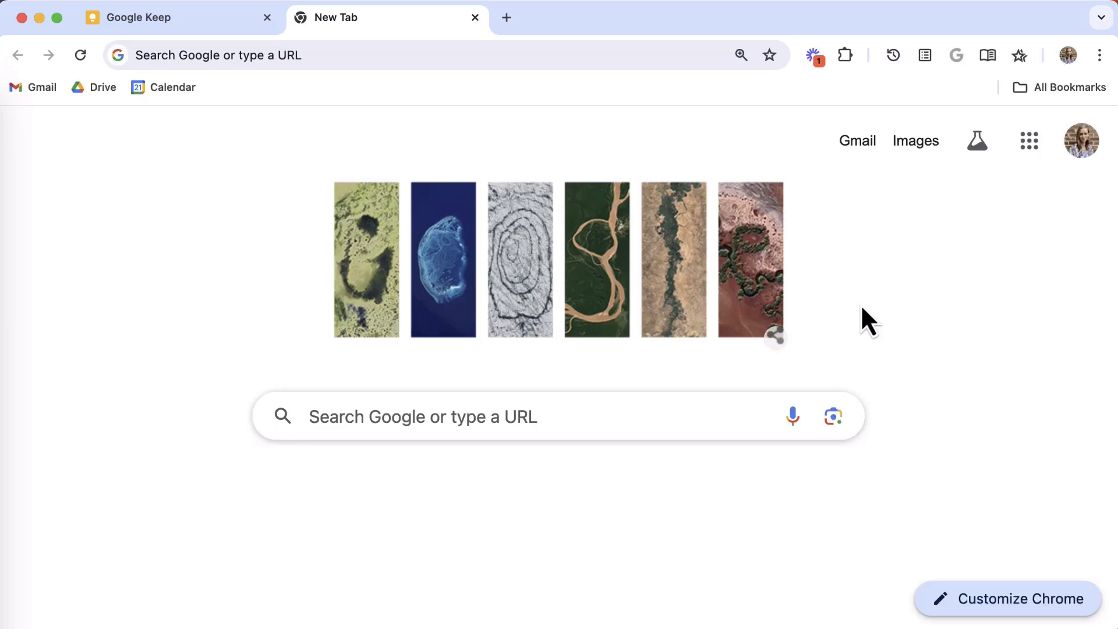
Step: Switch to the Google Keep tab
left_click(171, 17)
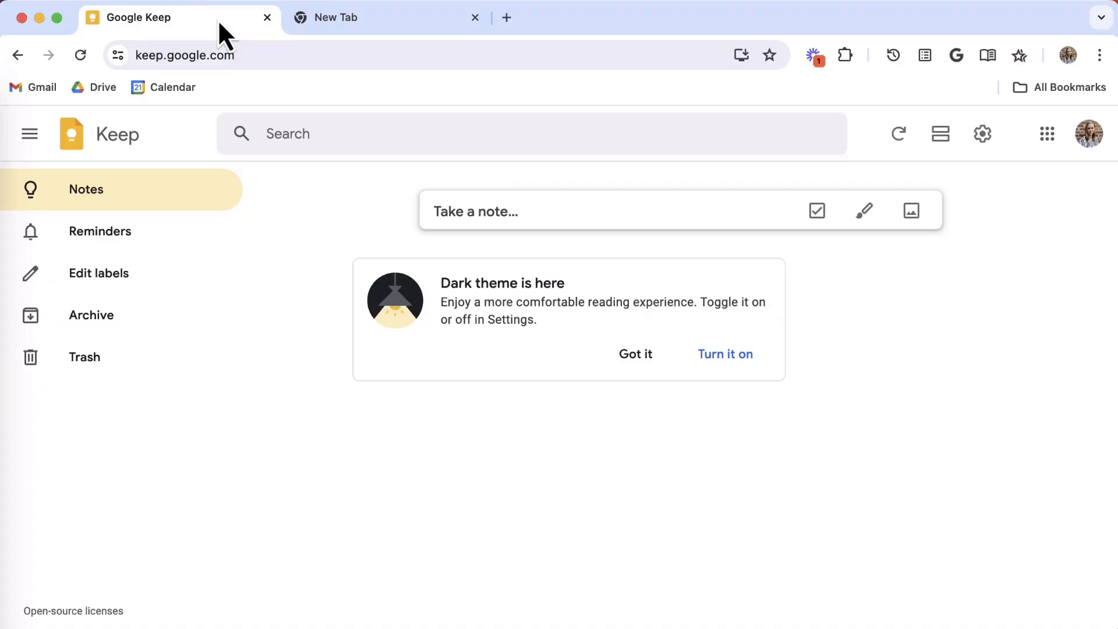
Step: Bookmark Google Keep to the Bookmarks Bar folder under the name 'Keep'
left_click(769, 55)
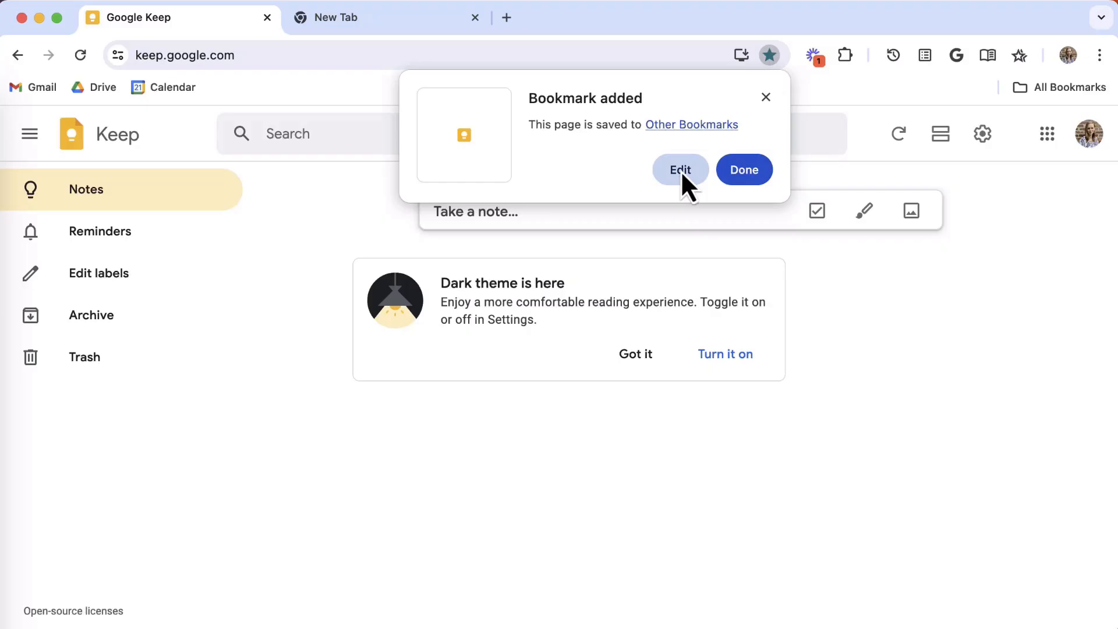
left_click(679, 169)
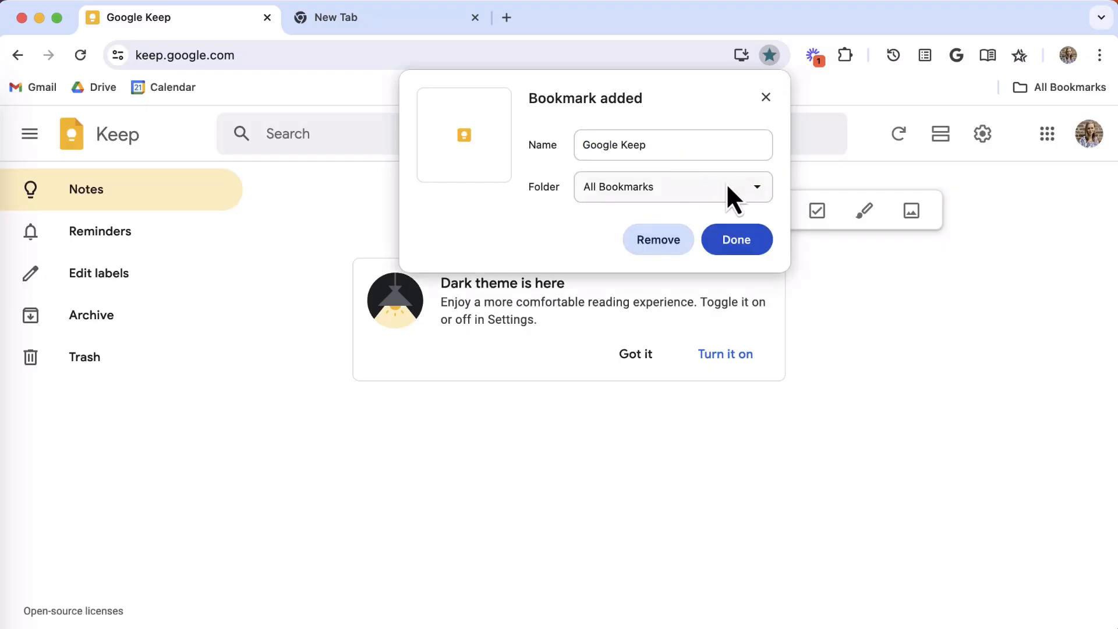
left_click(670, 186)
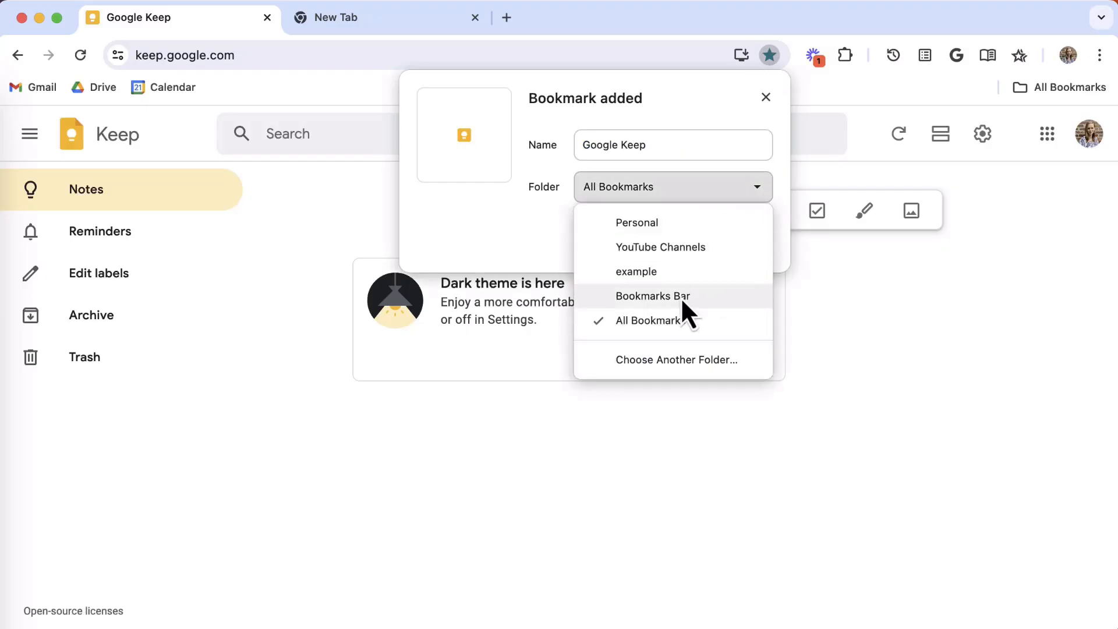
left_click(651, 296)
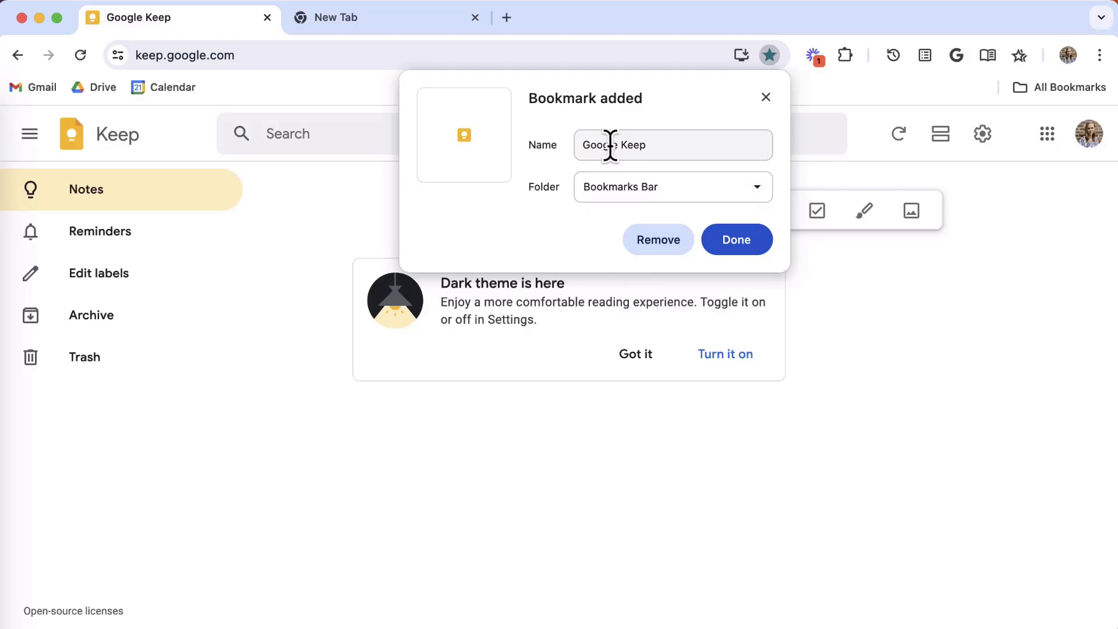
type("Keep")
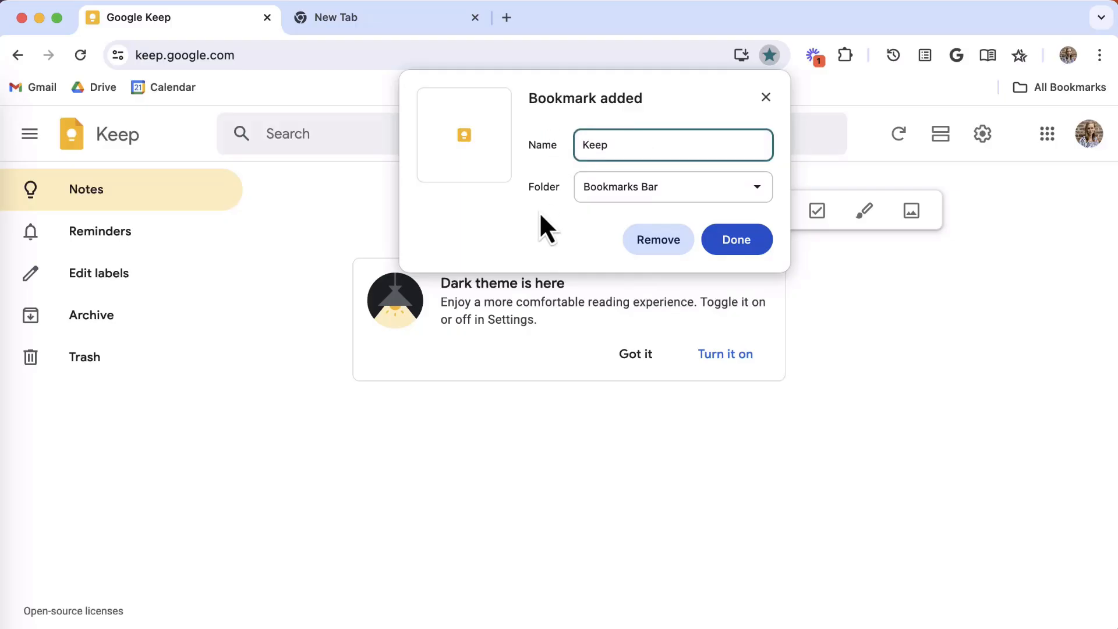
left_click(735, 239)
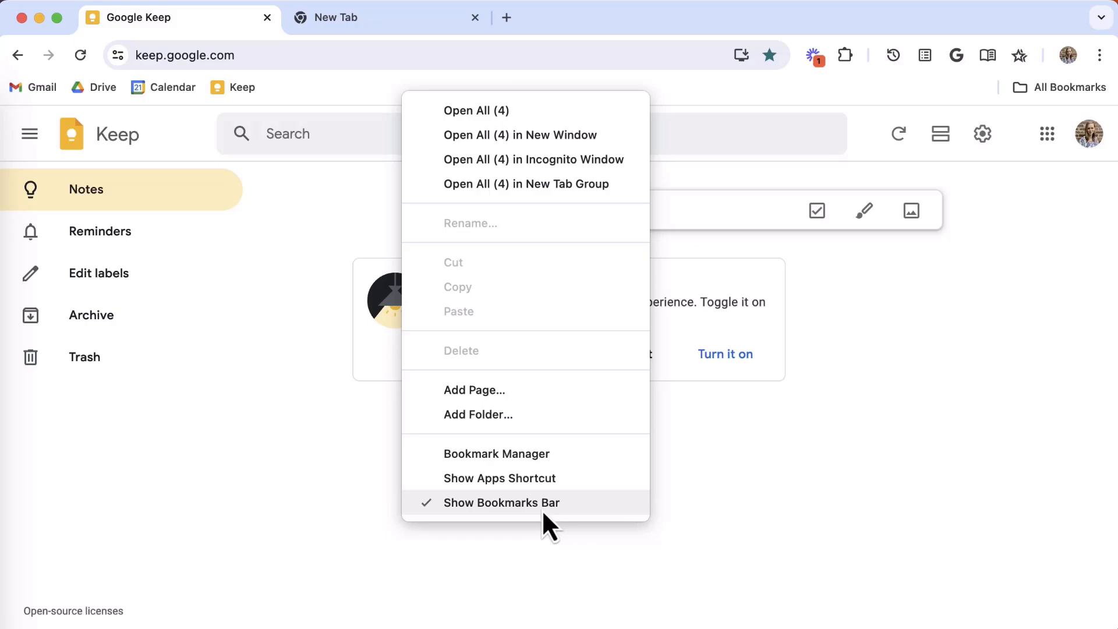
Step: Dismiss the bookmarks bar context menu
left_click(502, 502)
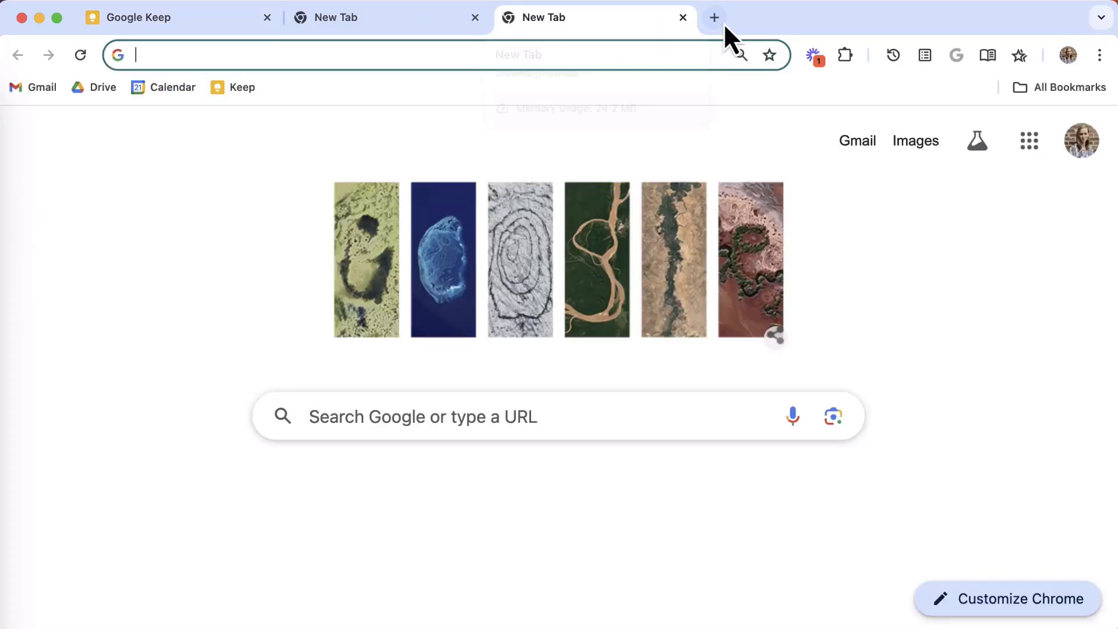
Step: Bookmark Google Contacts to the bookmarks bar with an empty name
left_click(714, 17)
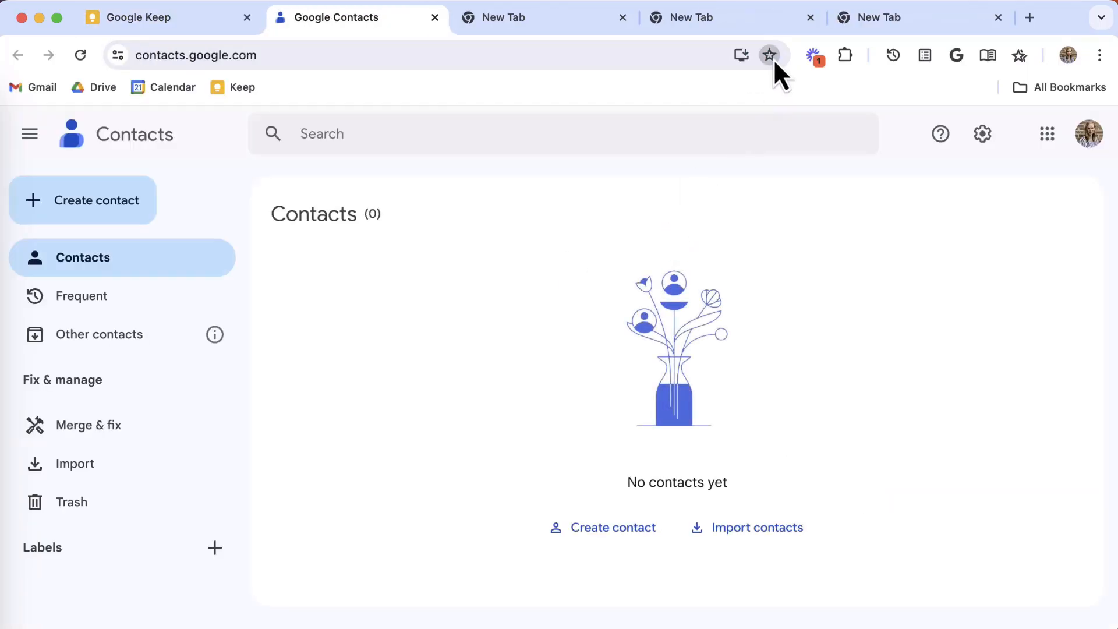
left_click(768, 55)
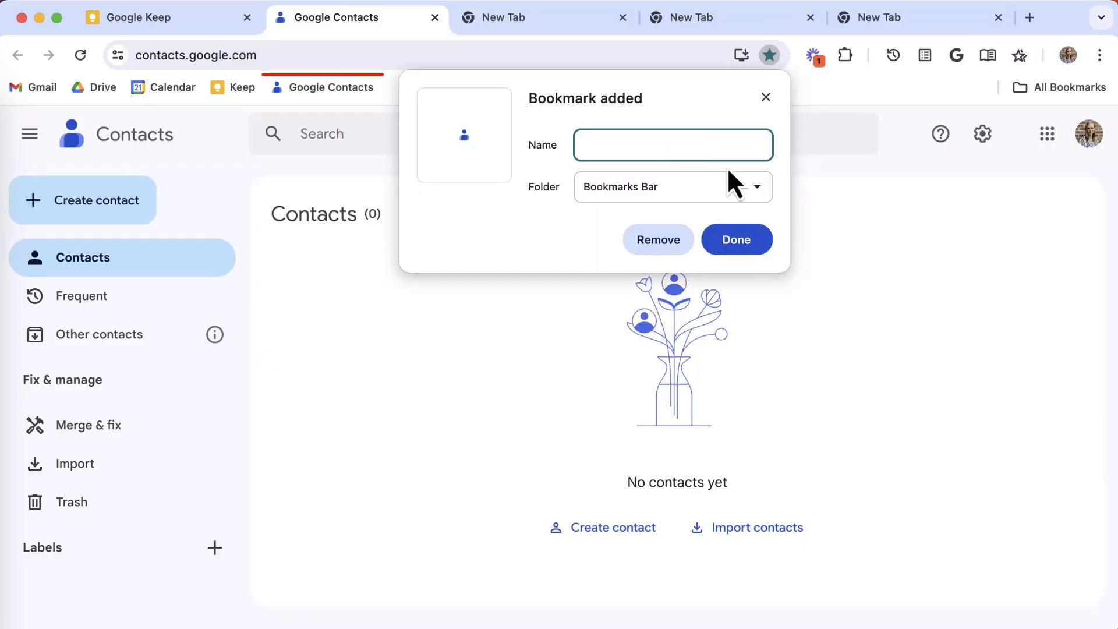
left_click(736, 239)
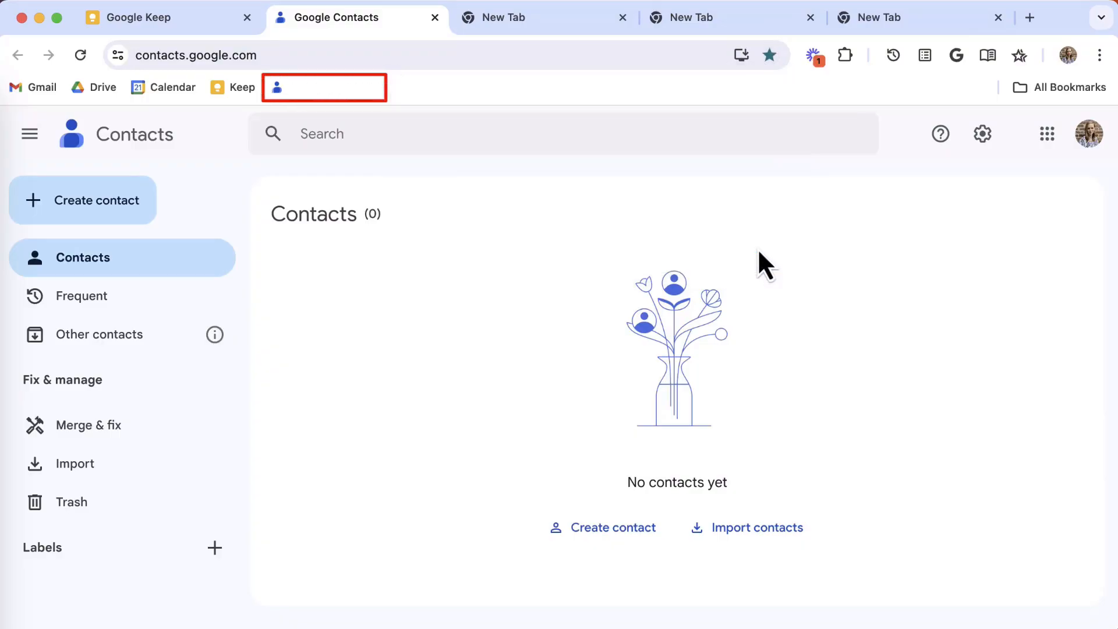
mouse_move(464, 270)
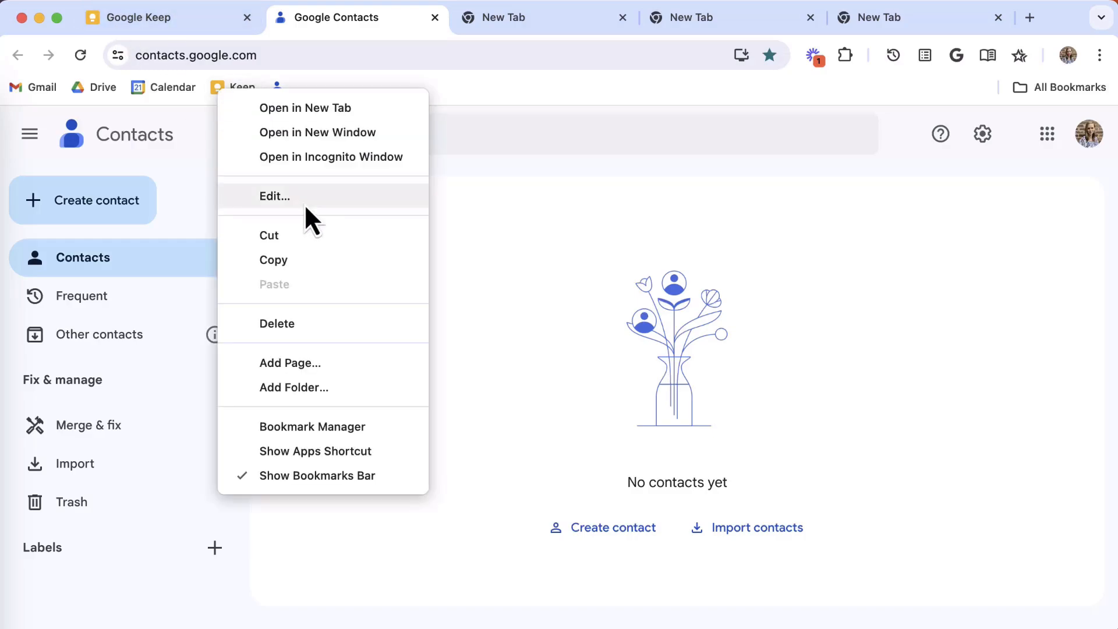
Step: Clear the Keep bookmark's name so it shows as an icon only
left_click(275, 197)
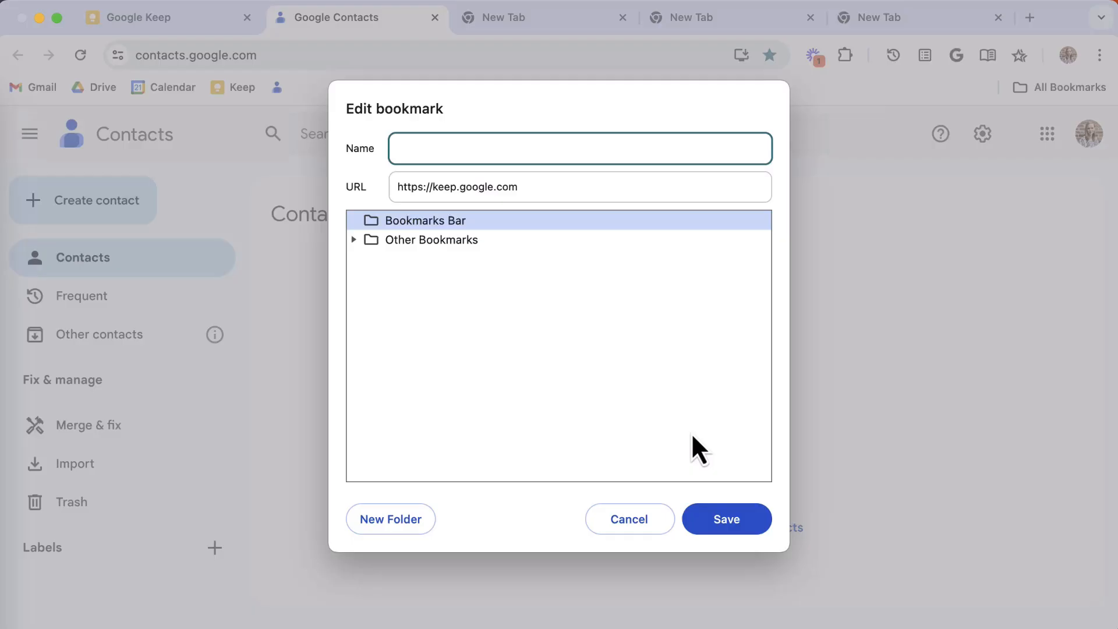
left_click(628, 518)
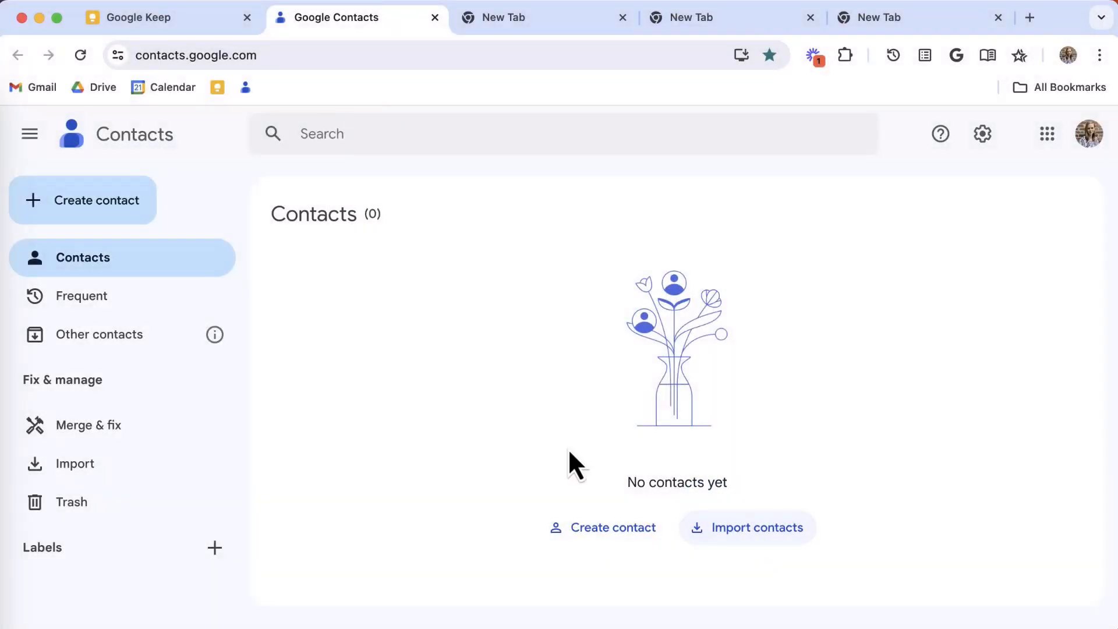
right_click(244, 86)
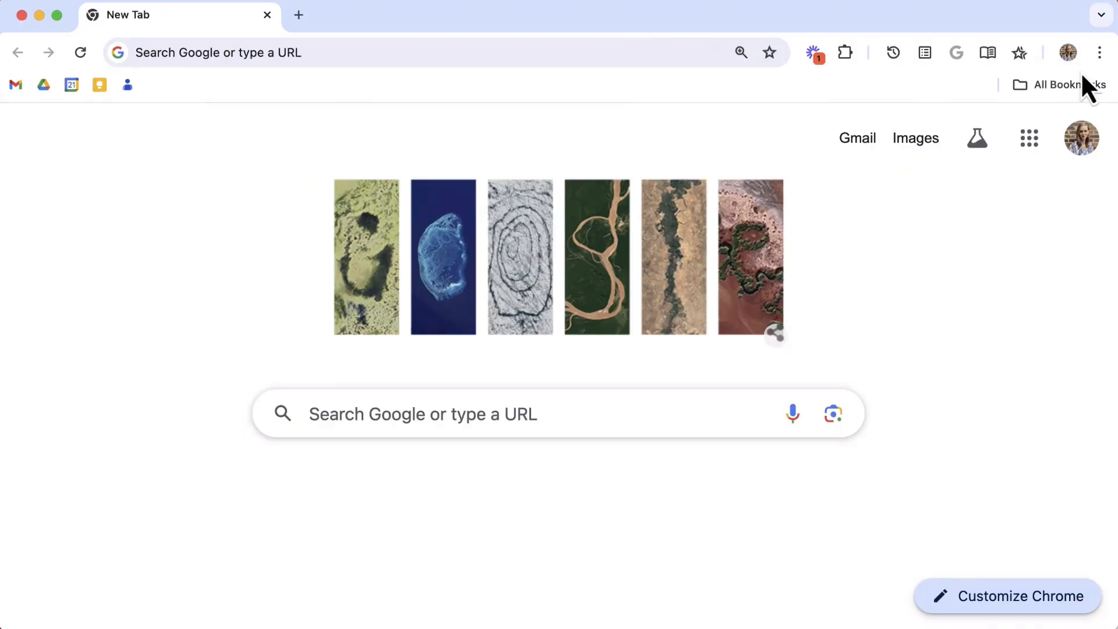
left_click(1098, 52)
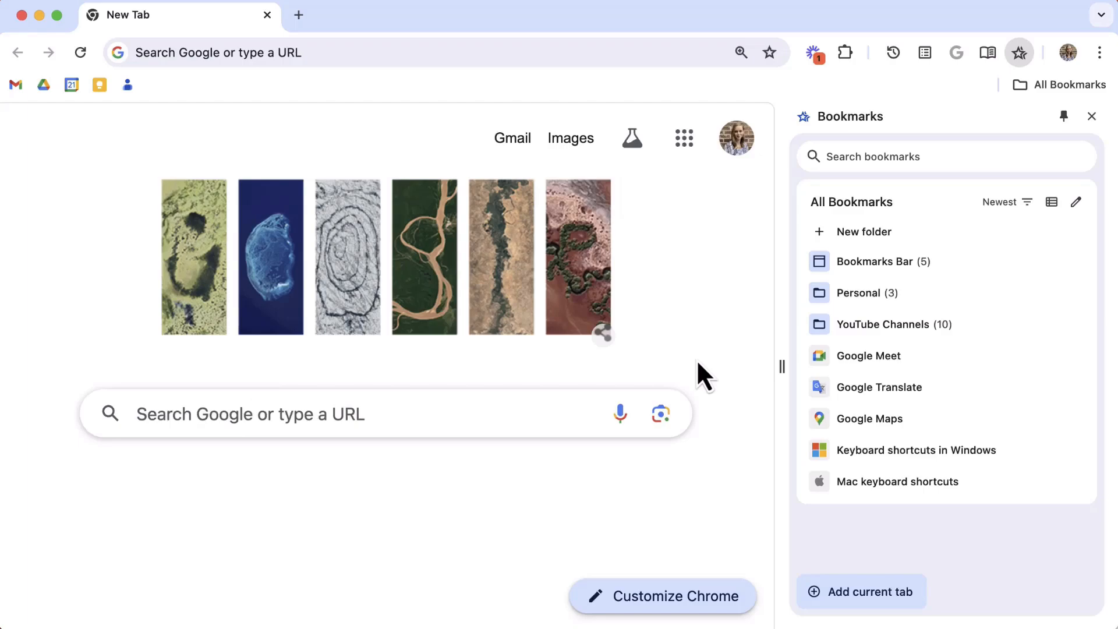
left_click_drag(782, 366, 650, 371)
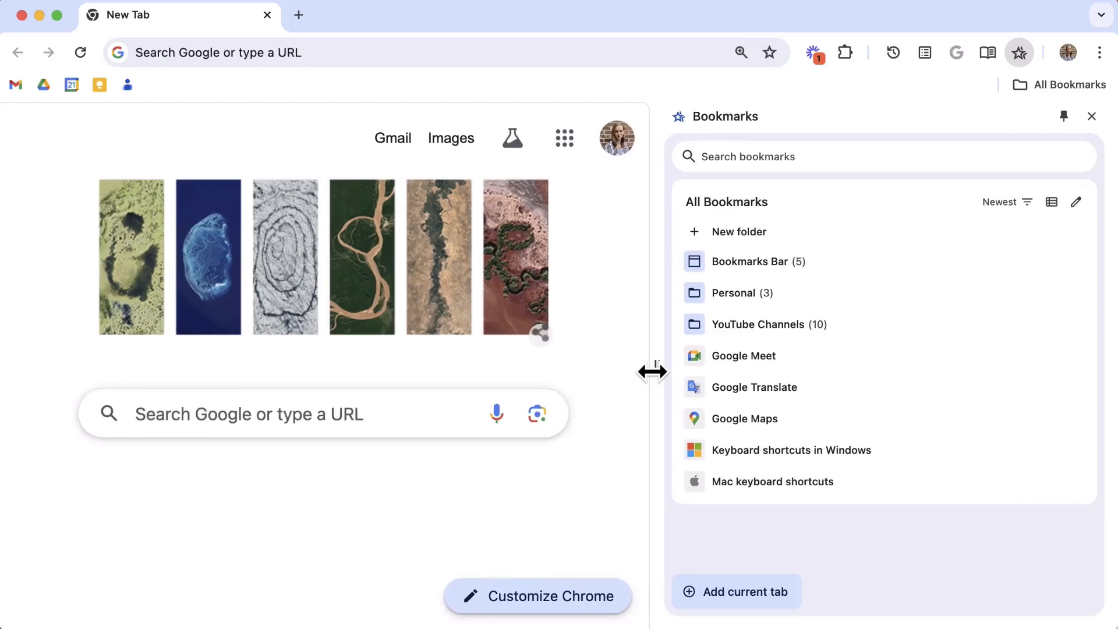
left_click_drag(652, 370, 766, 366)
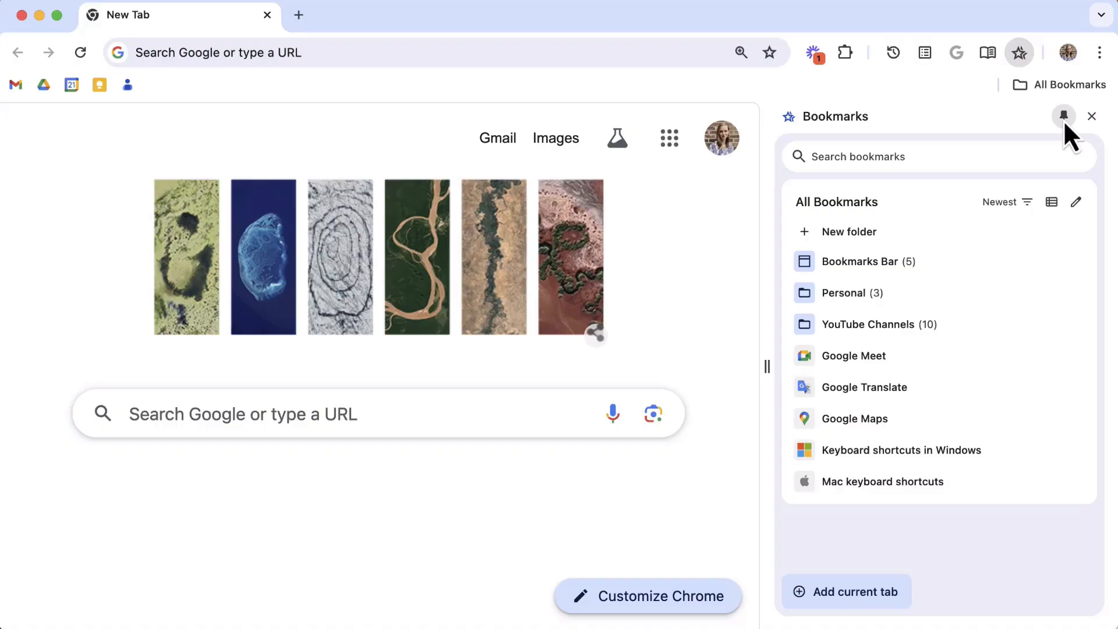
left_click(1090, 116)
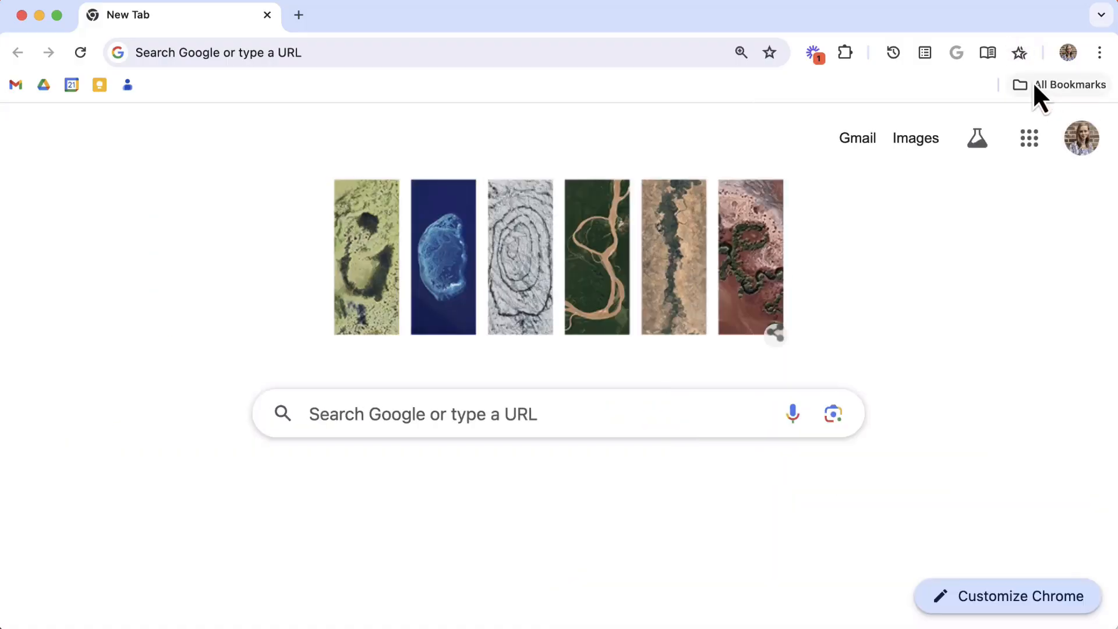
left_click(1018, 52)
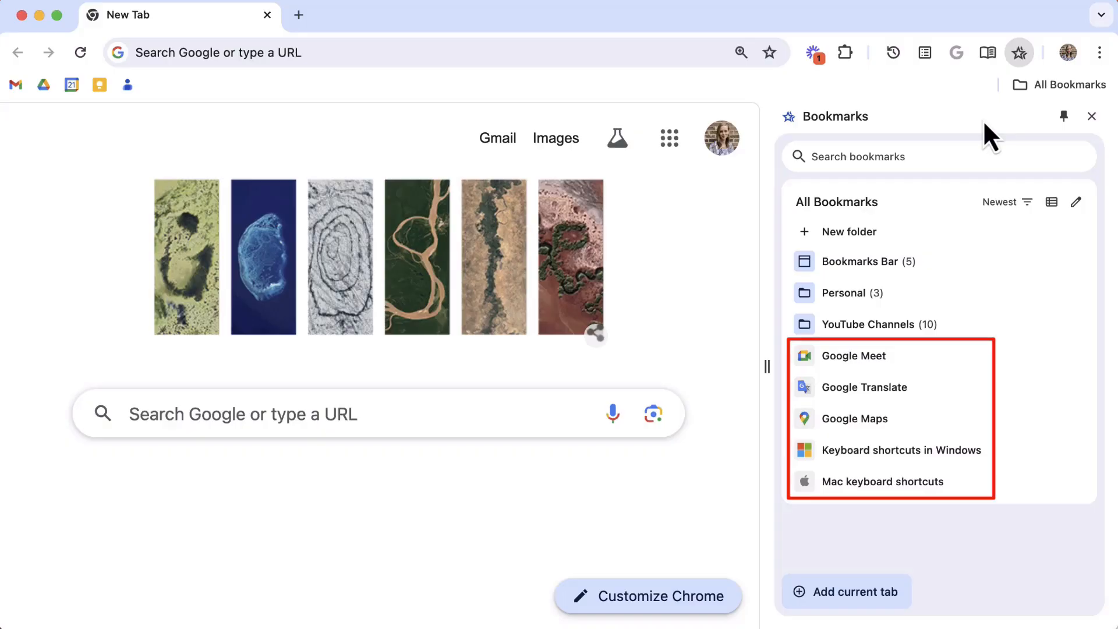
left_click(862, 261)
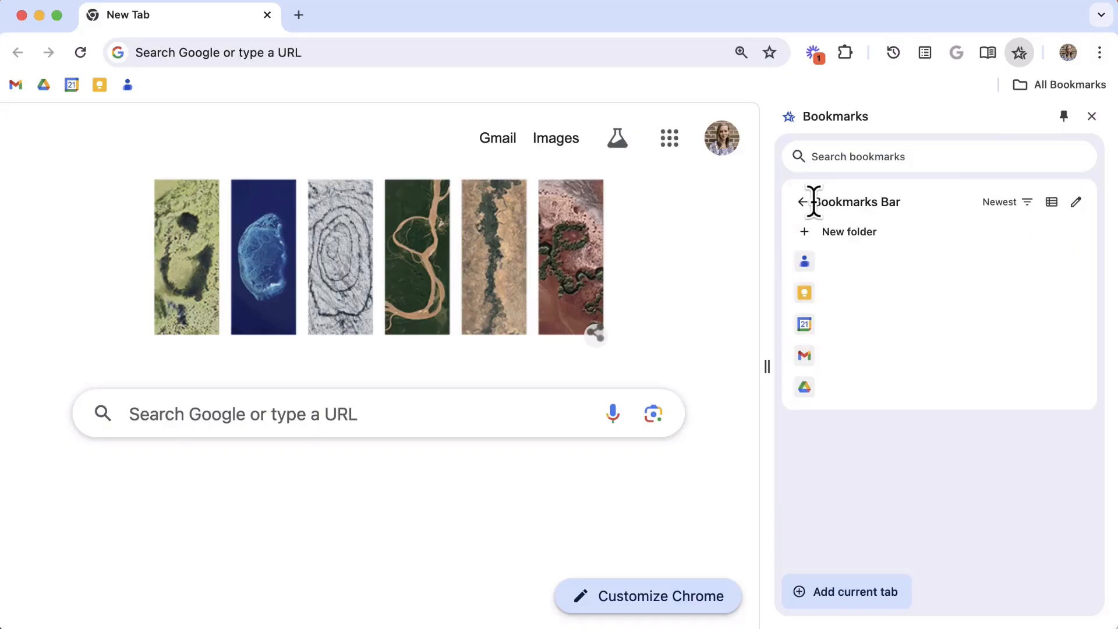
left_click(800, 202)
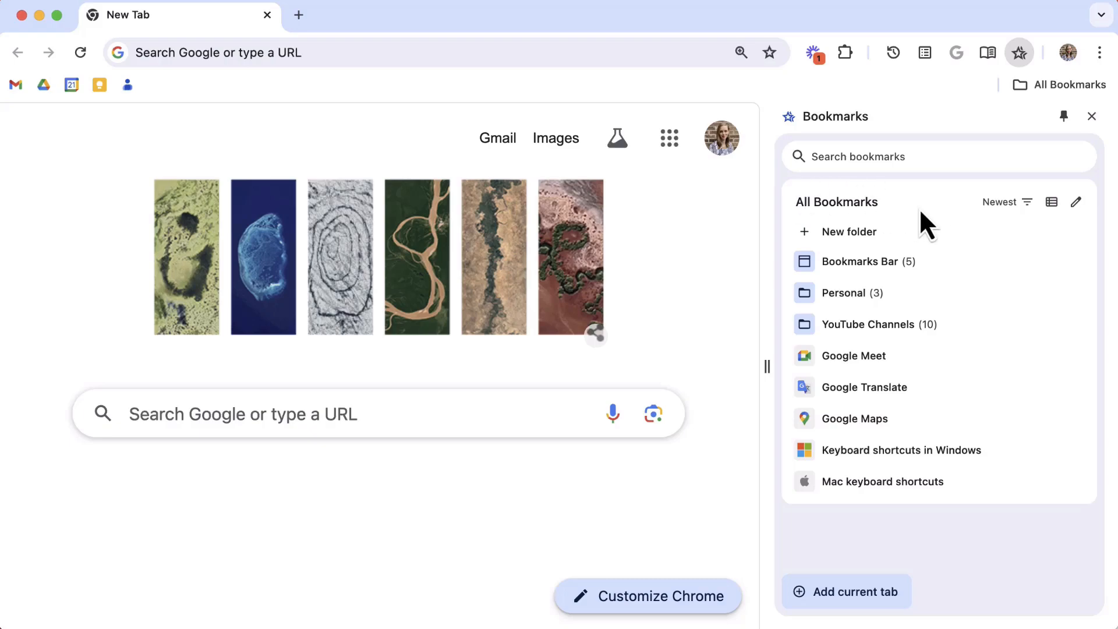
left_click(848, 232)
type("Google")
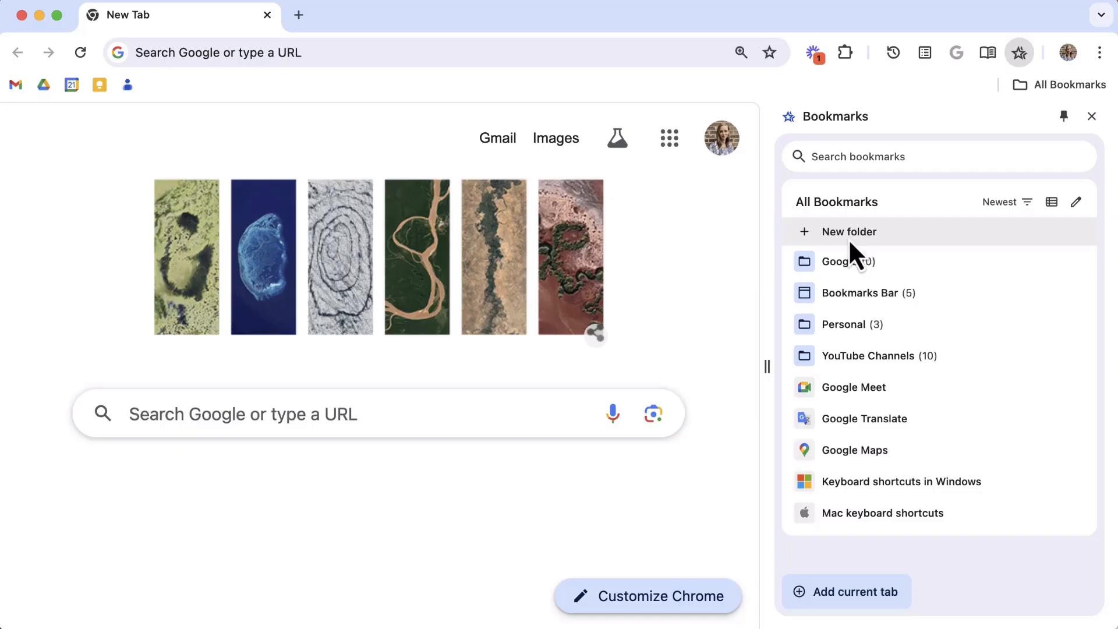
mouse_move(863, 387)
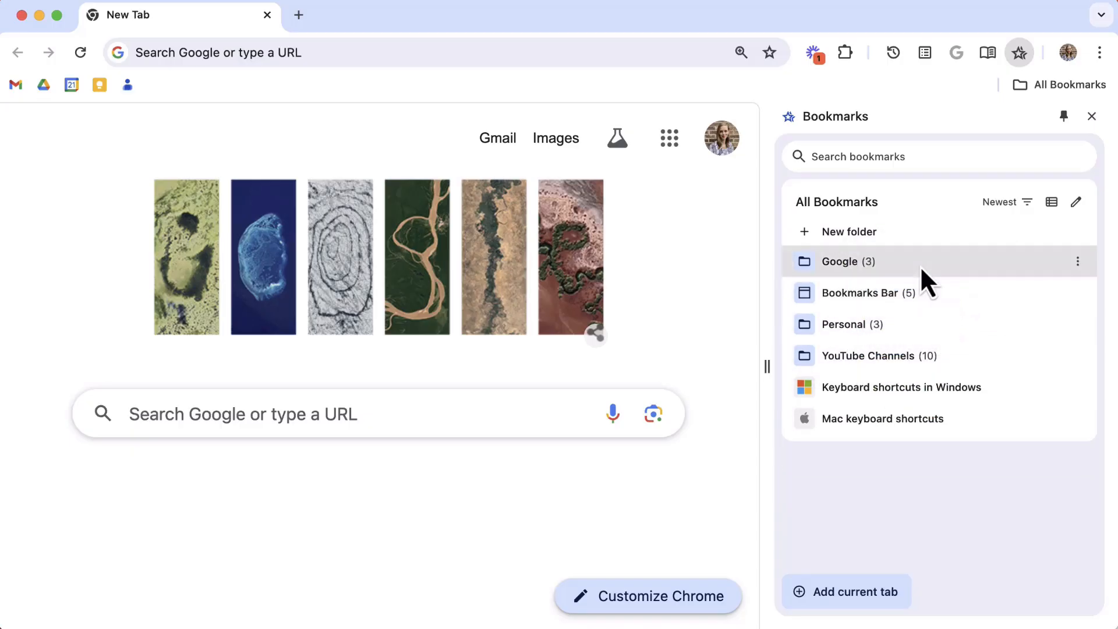
mouse_move(936, 214)
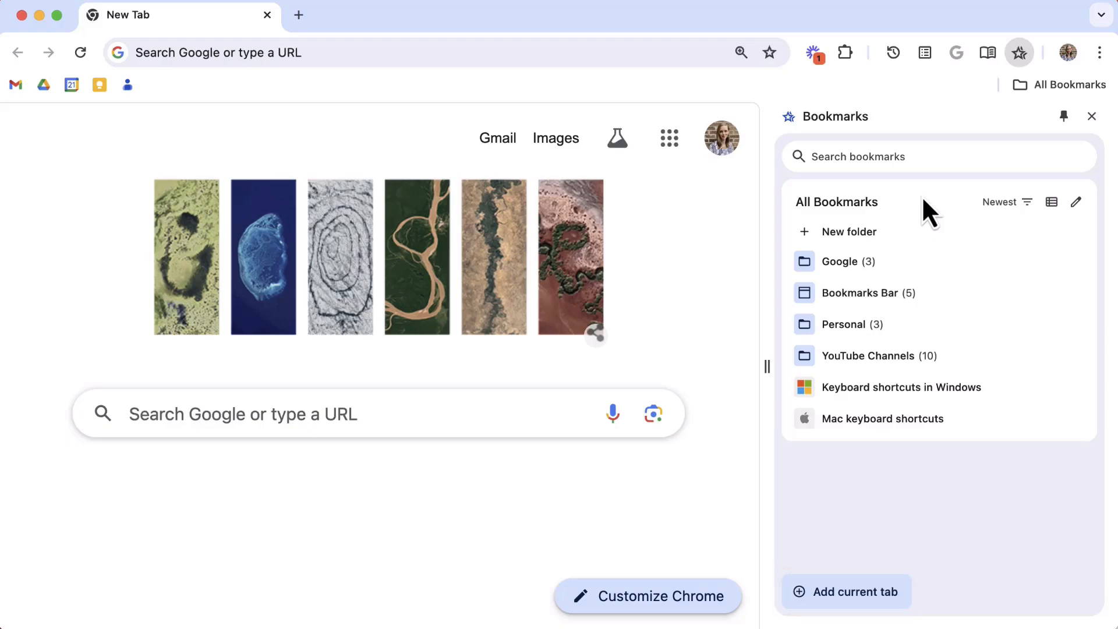
mouse_move(1026, 202)
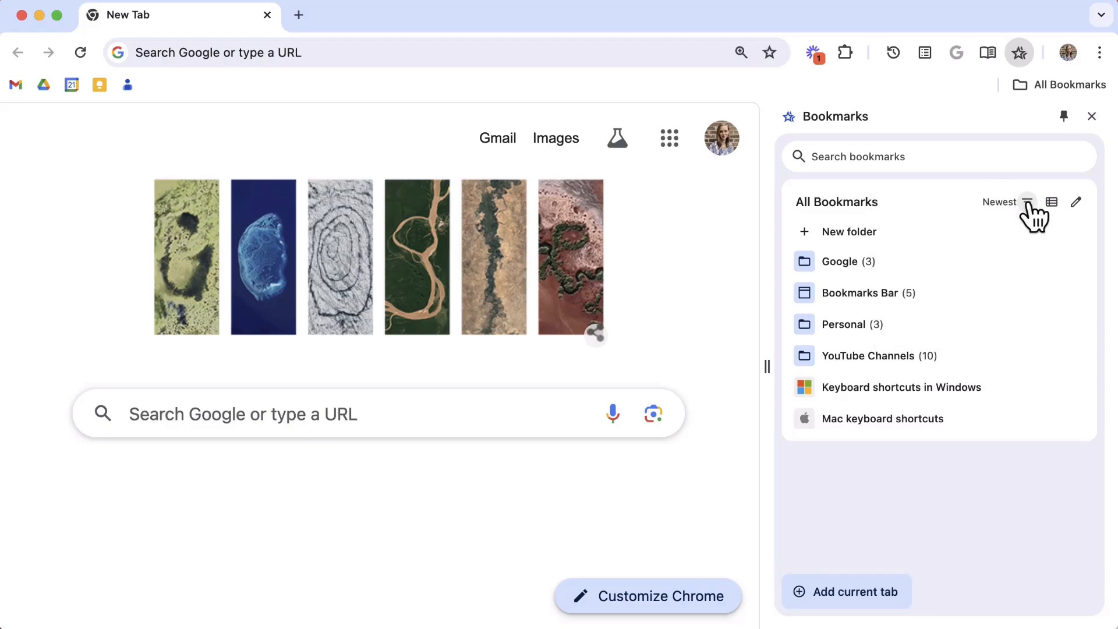
mouse_move(1087, 213)
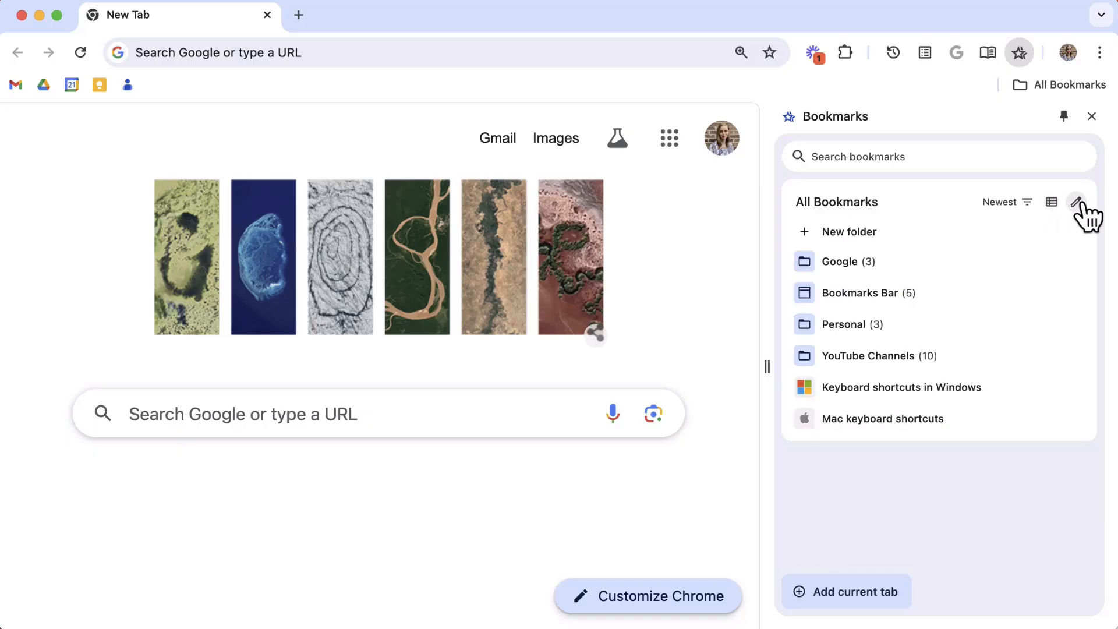
left_click(1077, 202)
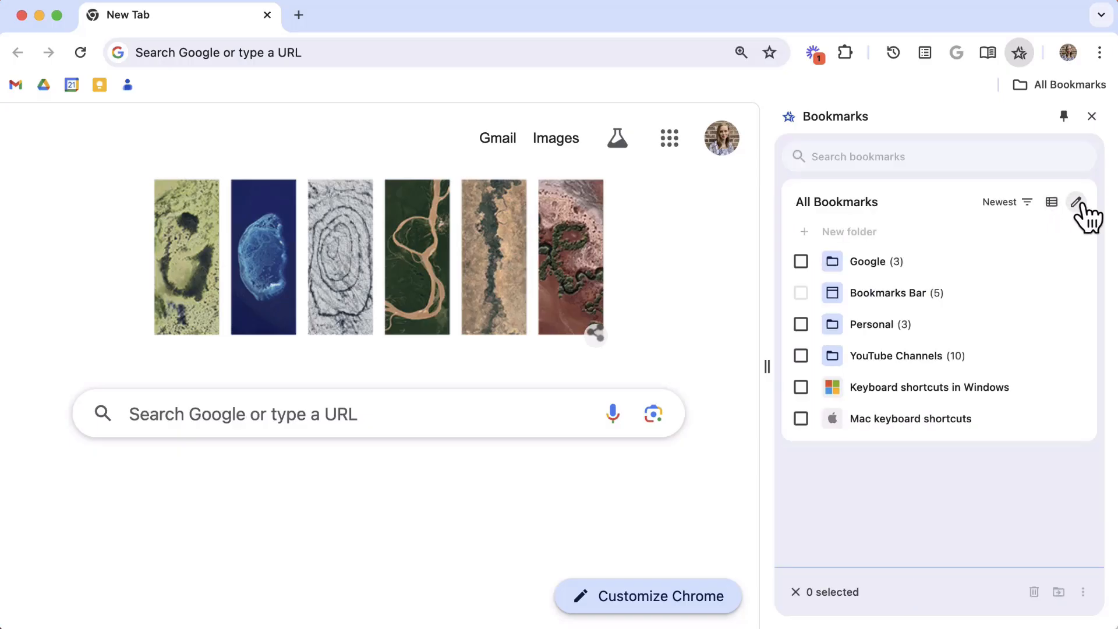
left_click(1076, 202)
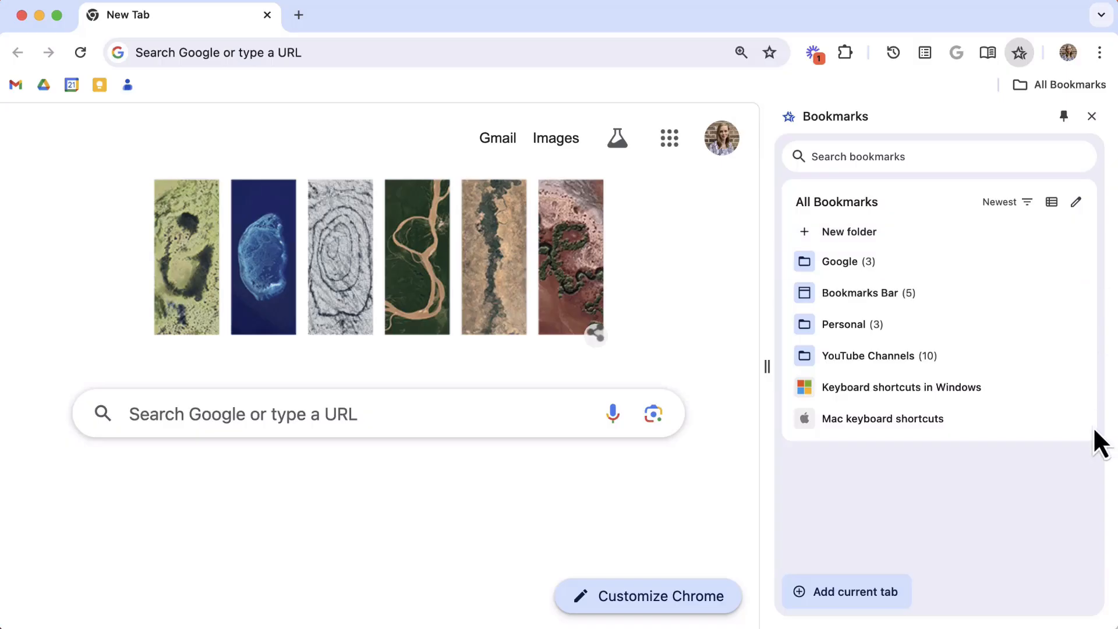
mouse_move(1023, 520)
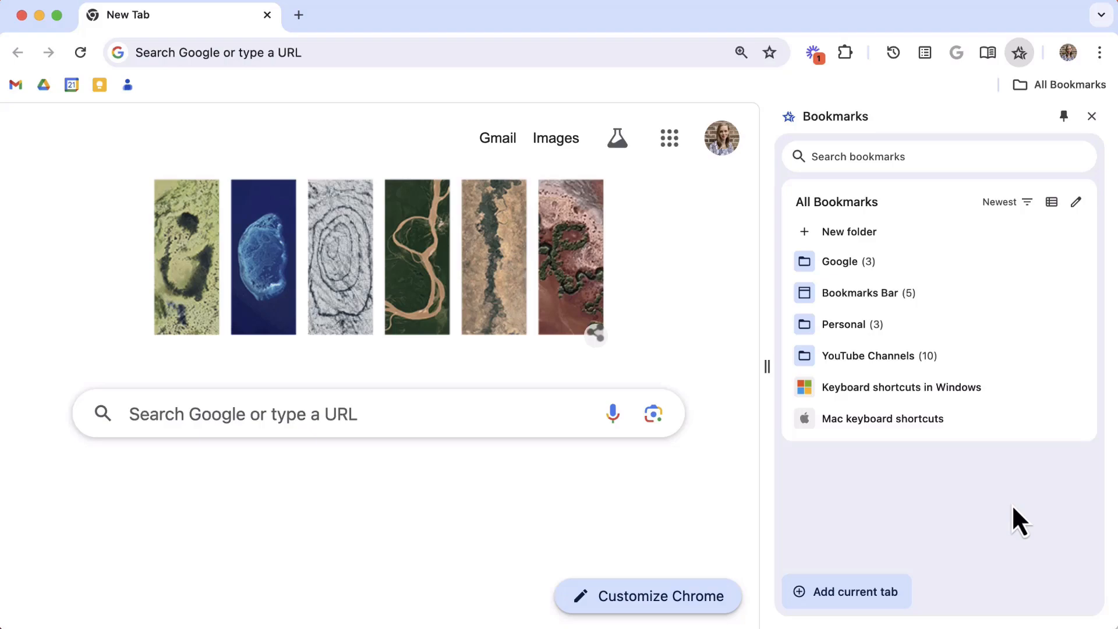
left_click(938, 156)
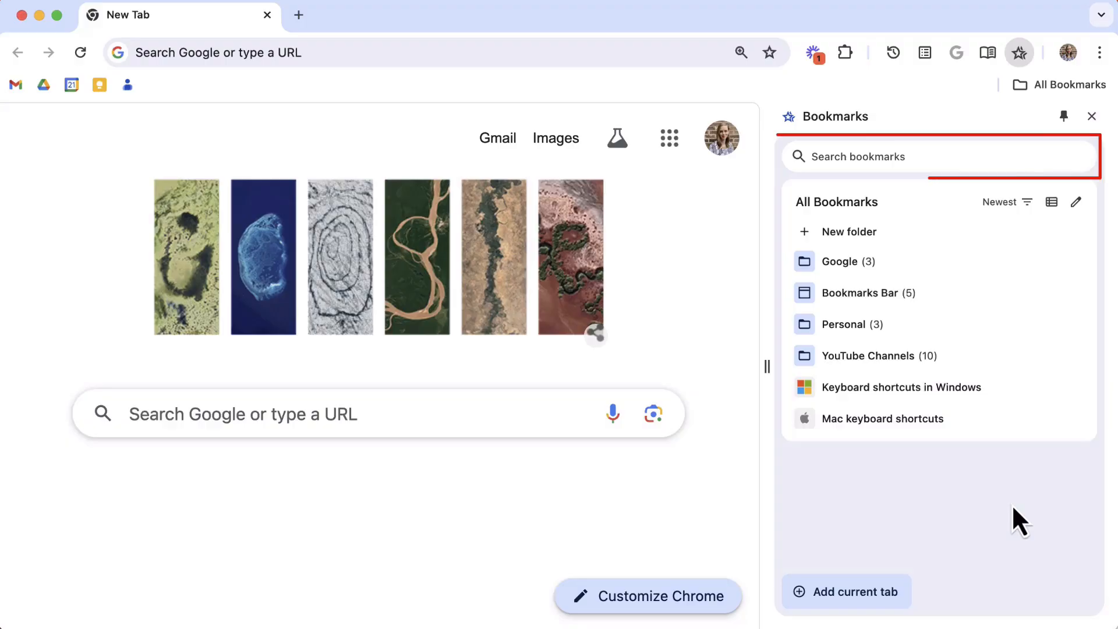